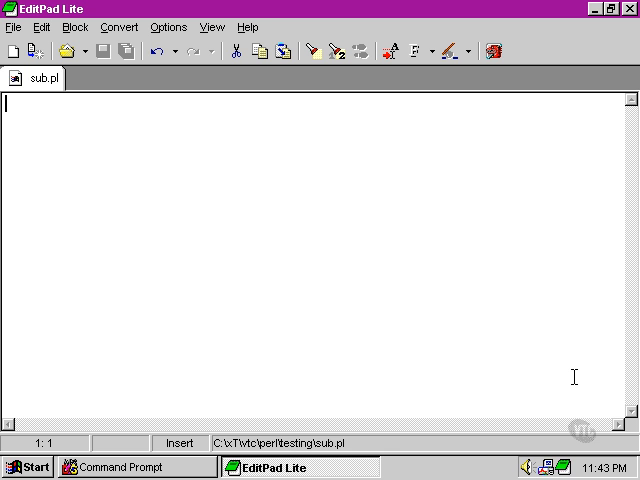
Type the open(HANDLE, $fileLocation; statement text into sub.pl
text(open)
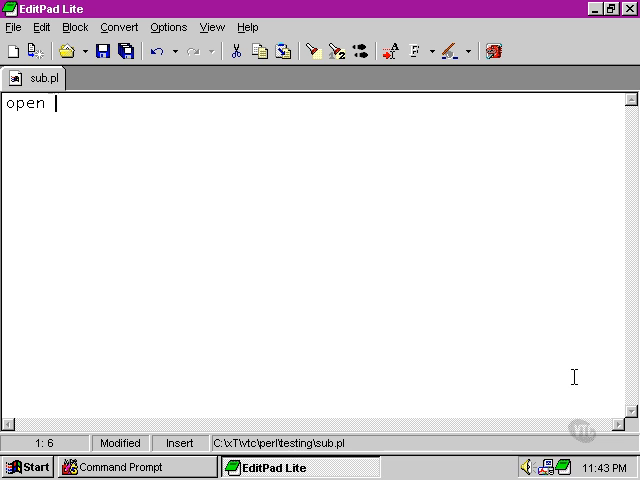
text(HANDLE,)
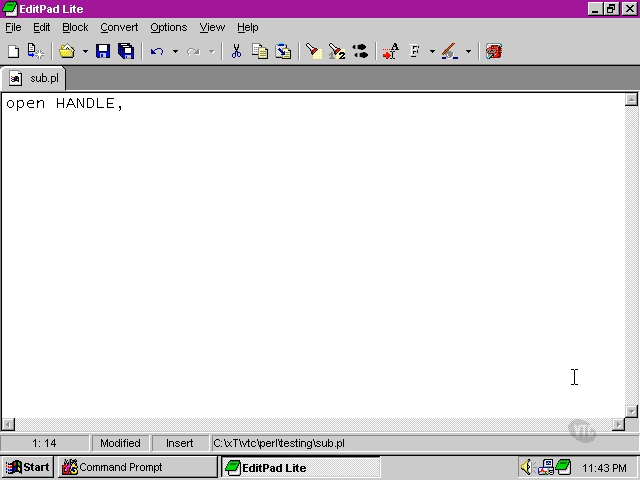
text($fileLocation;)
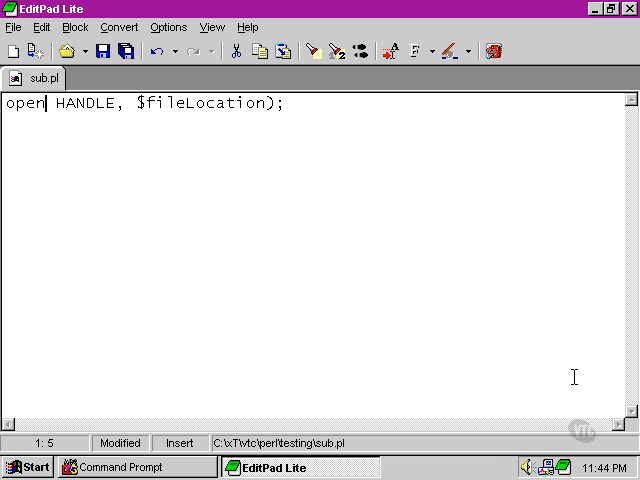
text(()
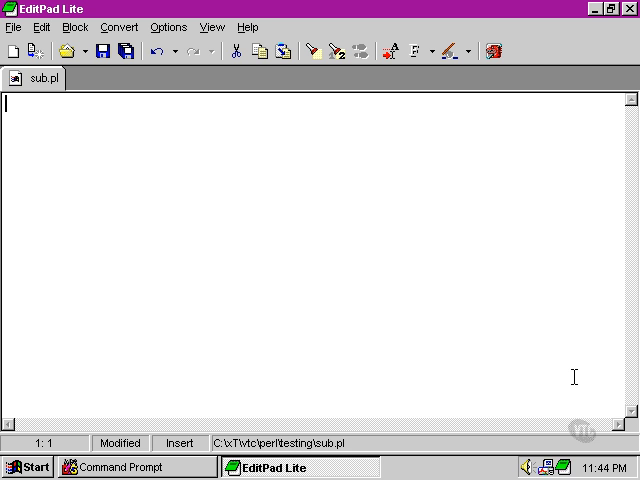
Add the call makeCuppa ('tea', 0, 1); and push it down below blank lines
text(makeCuppa ()
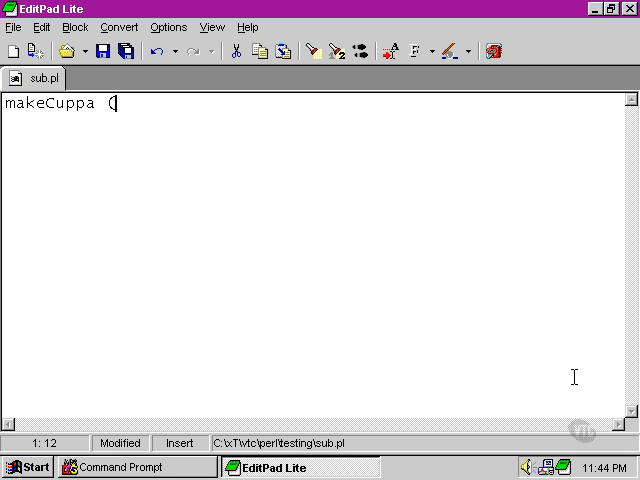
text('tea', 0)
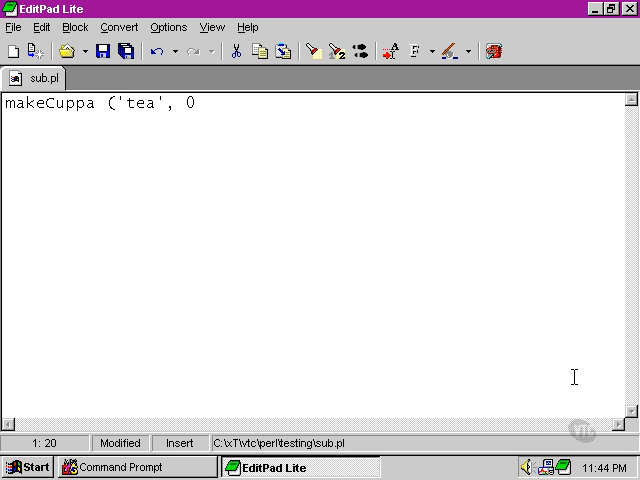
text(, 1);)
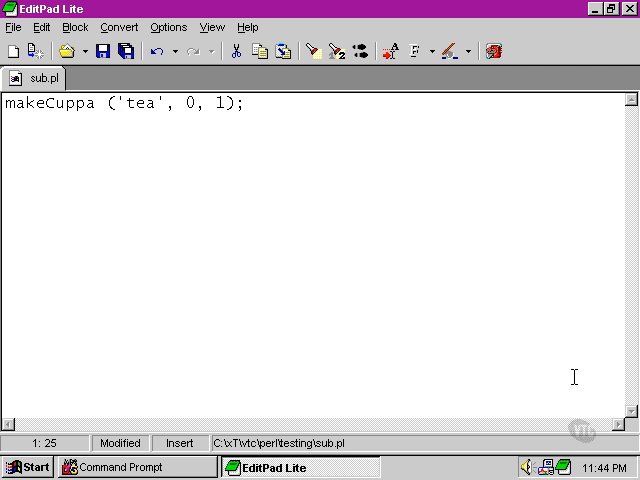
key(Home)
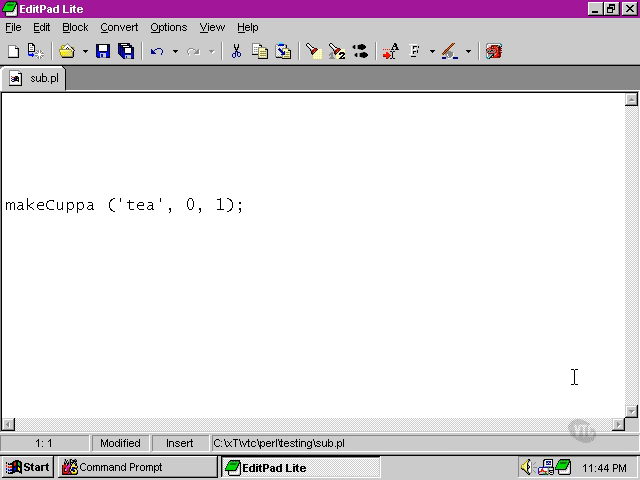
Write sub makeCuppa { print "Here's a cup!"; }, save sub.pl, and switch to Command Prompt
text(sub makeCuppa)
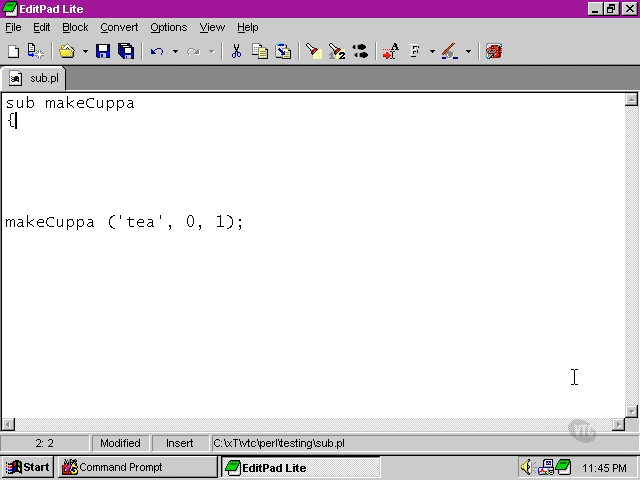
key(Enter)
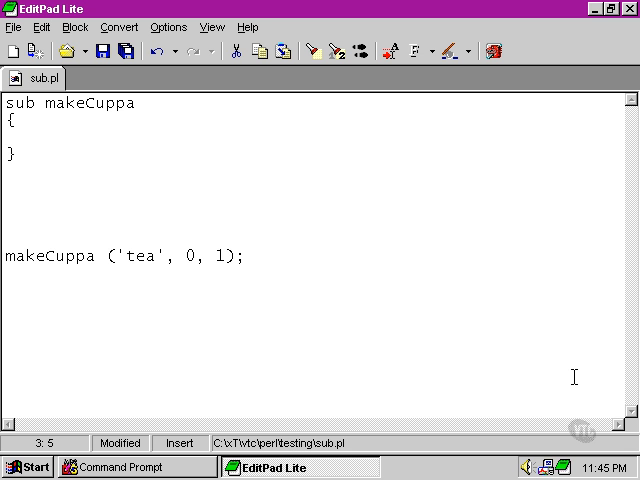
text(print "Here's a cup!";)
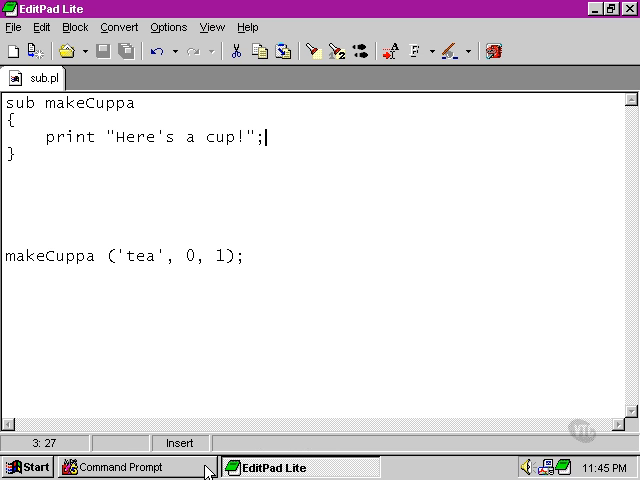
click(130, 468)
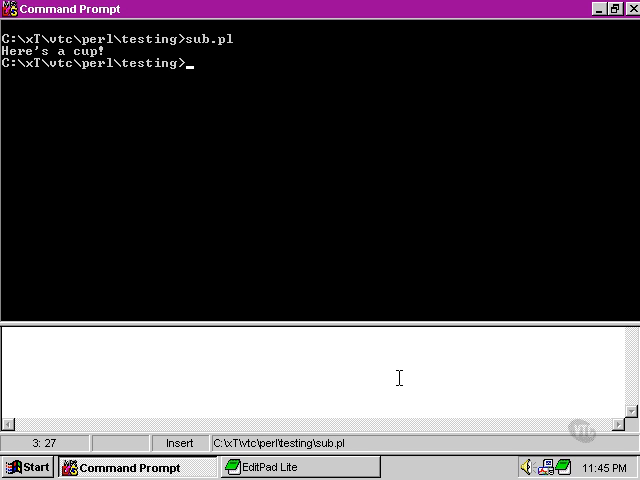
Return from Command Prompt to sub.pl in EditPad Lite
click(258, 468)
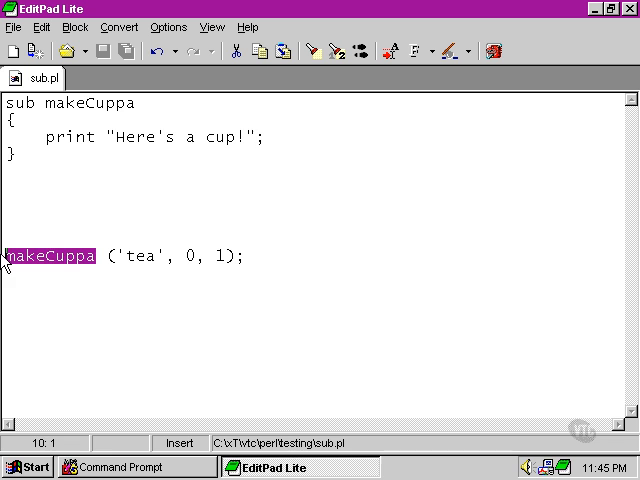
Select and delete the print "Here's a cup!" statement, leaving makeCuppa empty
click(333, 368)
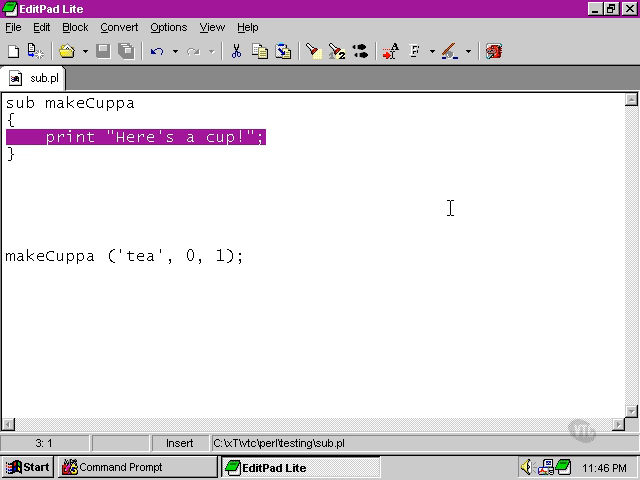
click(259, 137)
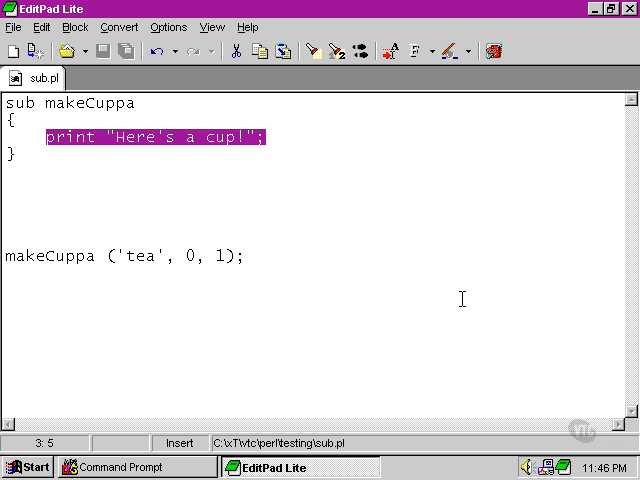
key(Delete)
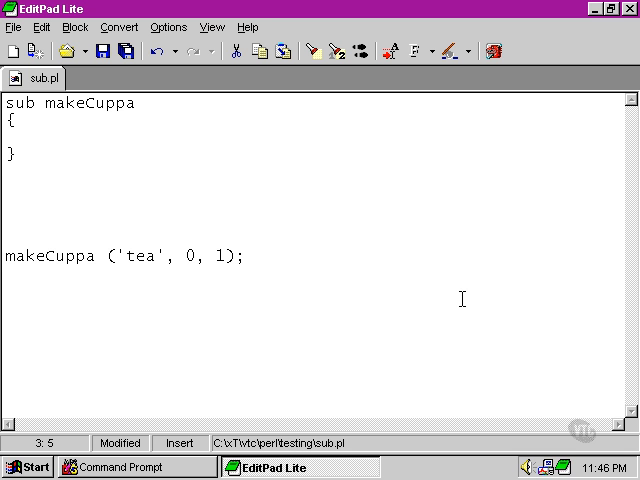
Fill makeCuppa with foreach (@_) { print "I was given this argument: $_\n"; }
text(@_)
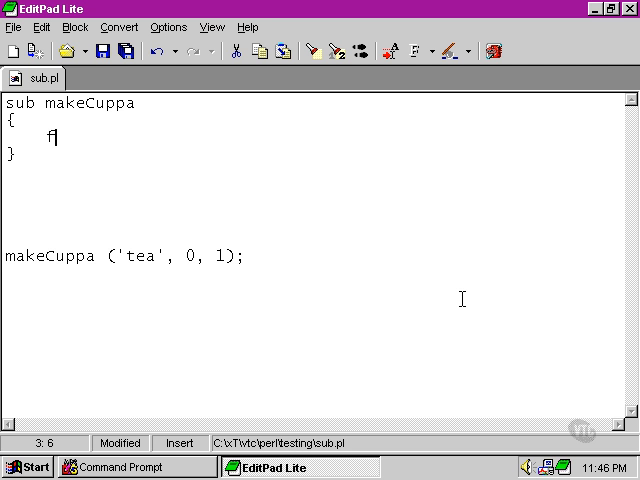
text(oreach ()
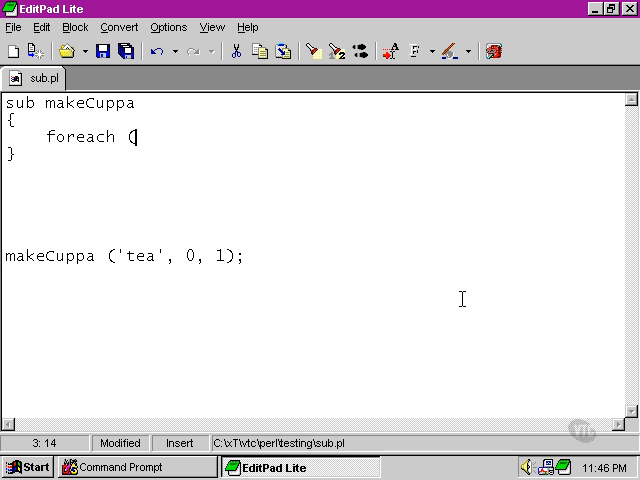
text(@_))
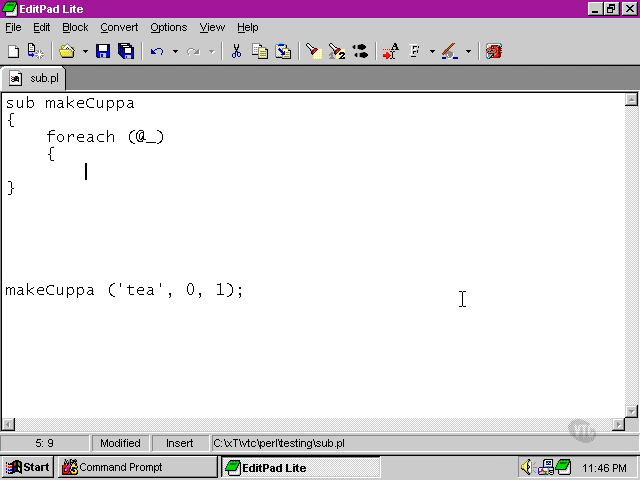
text(p)
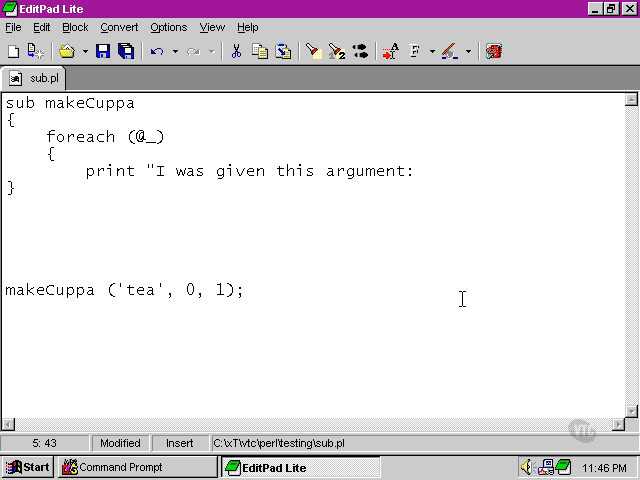
text($_)
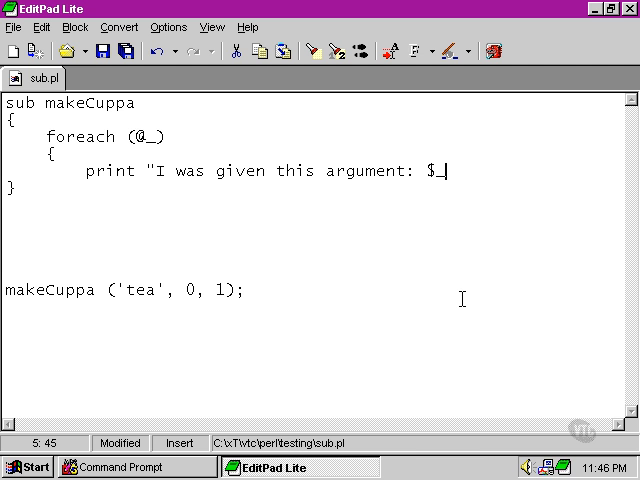
text(";)
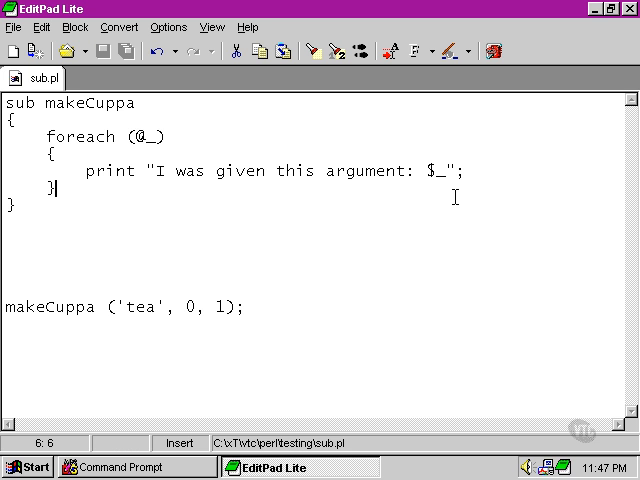
text(\n)
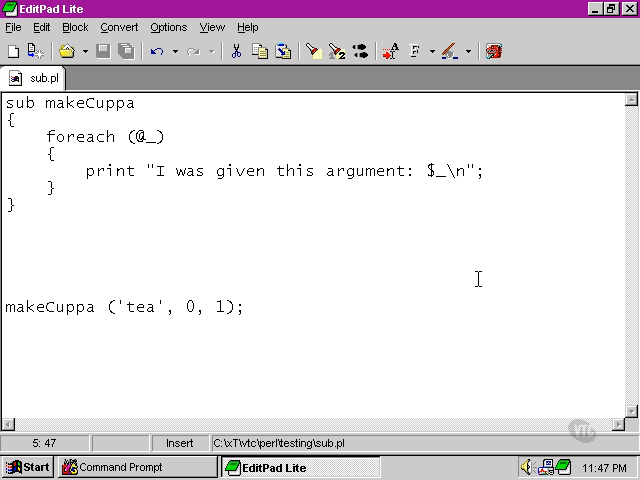